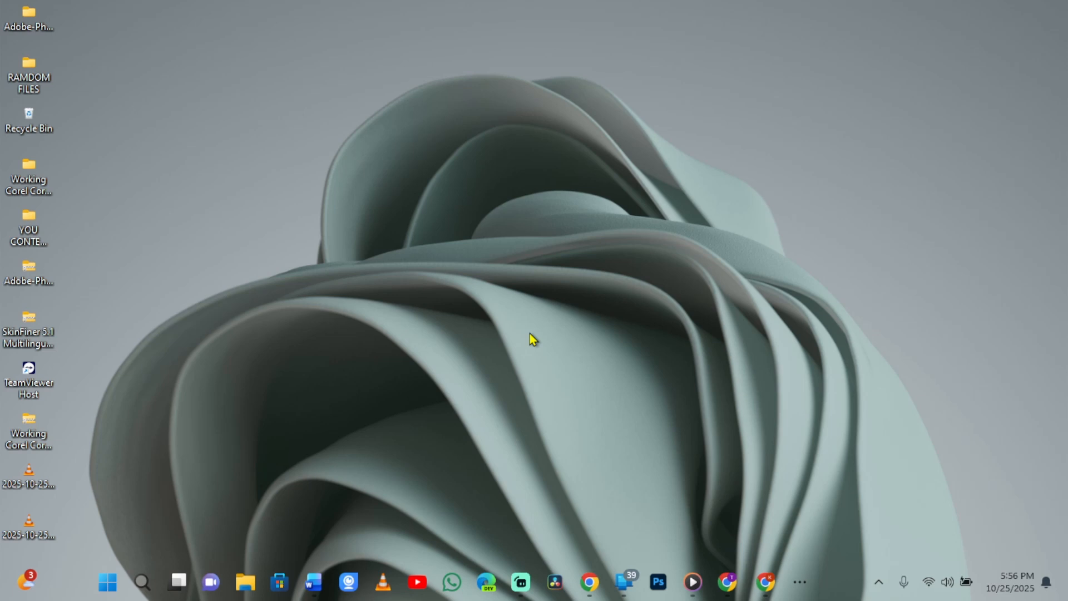
Review the running processes in Task Manager, then close it.
key("ctrl+shift+esc")
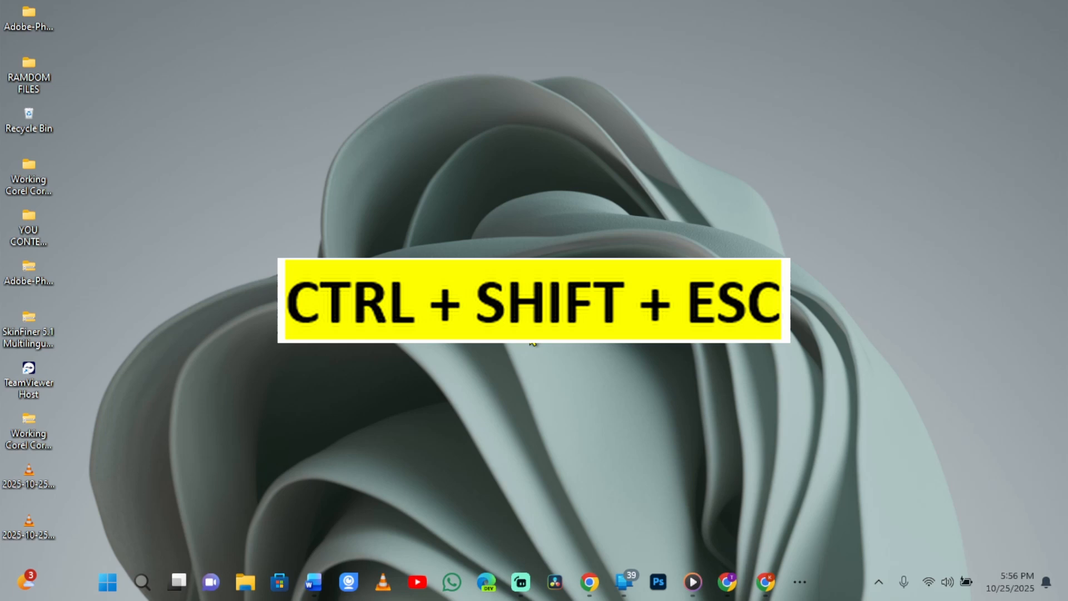
key("ctrl+shift+esc")
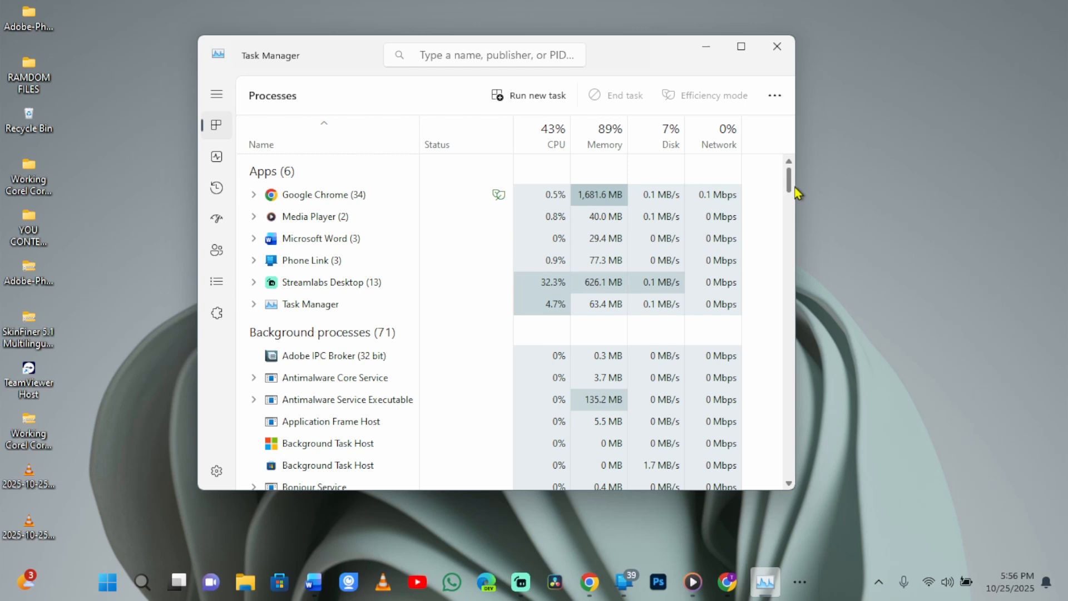
scroll("down", 3)
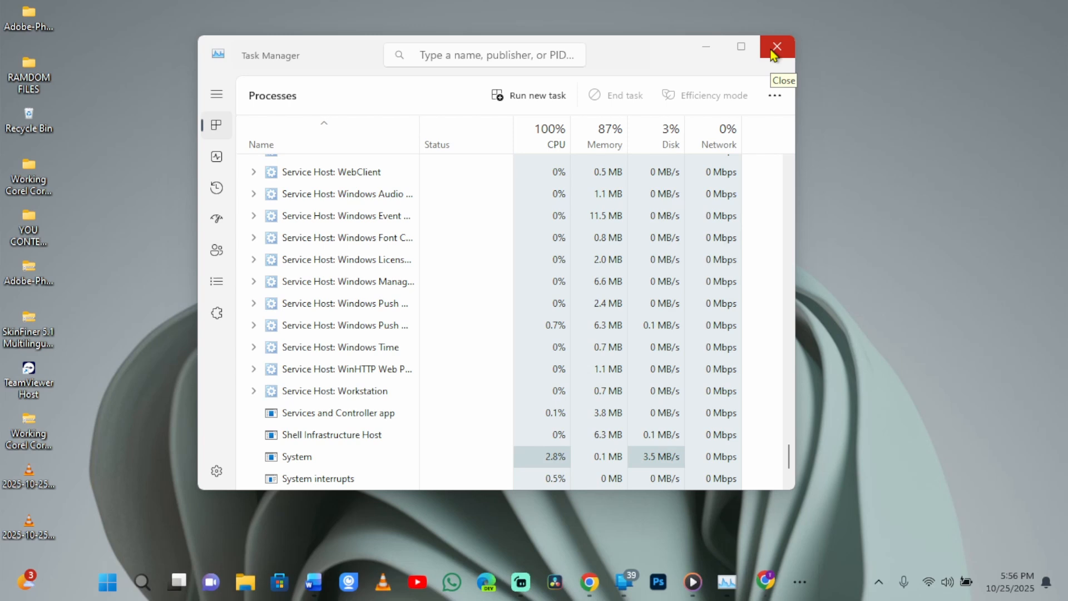
left_click(776, 47)
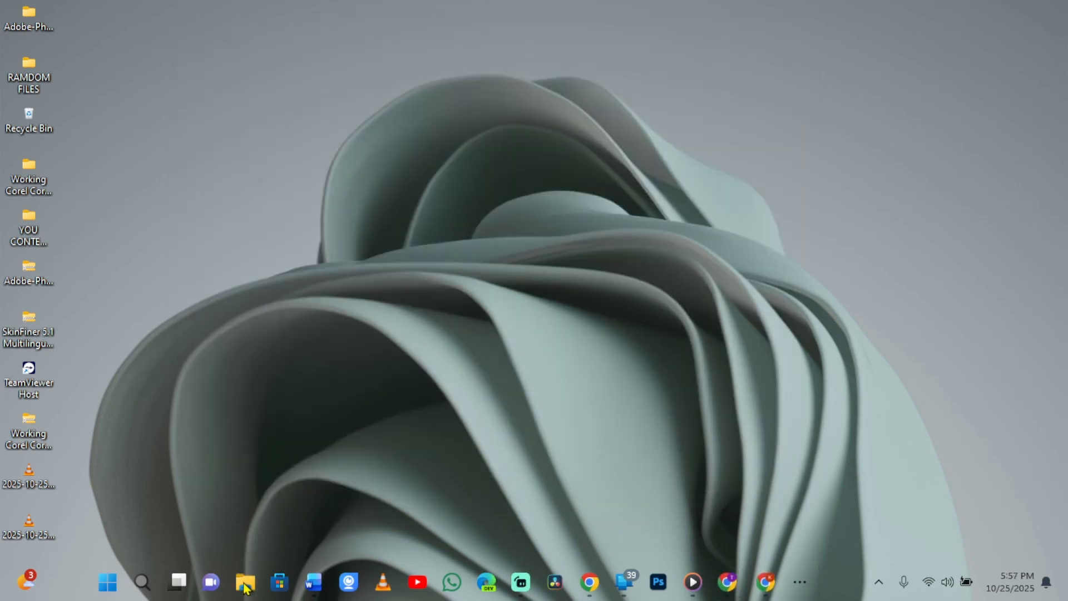
Restore the default folder view settings in File Explorer's Folder Options.
left_click(244, 582)
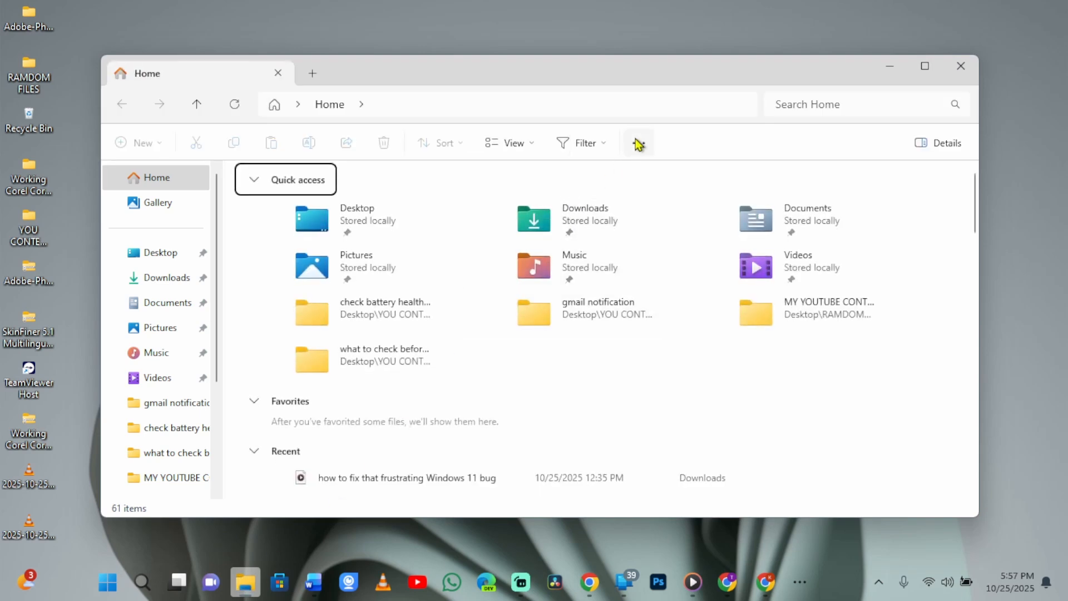
left_click(639, 143)
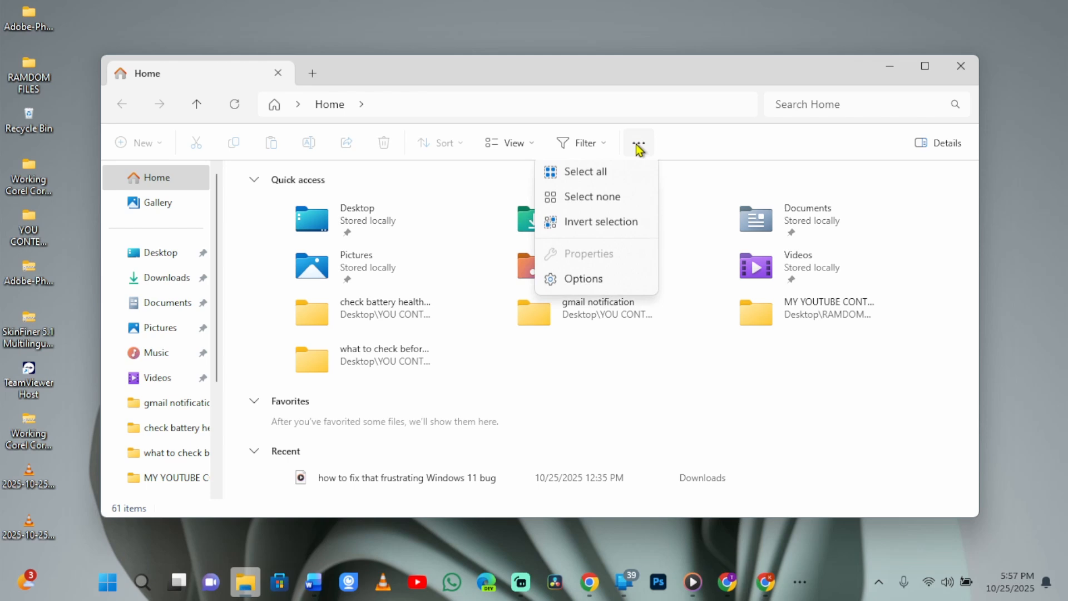
left_click(582, 278)
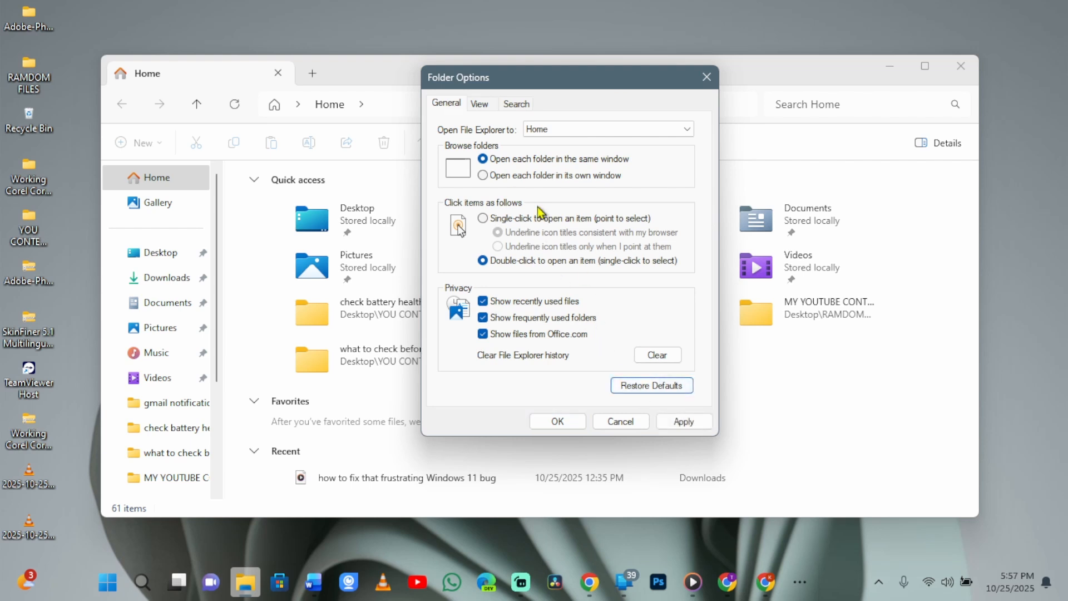
left_click(479, 104)
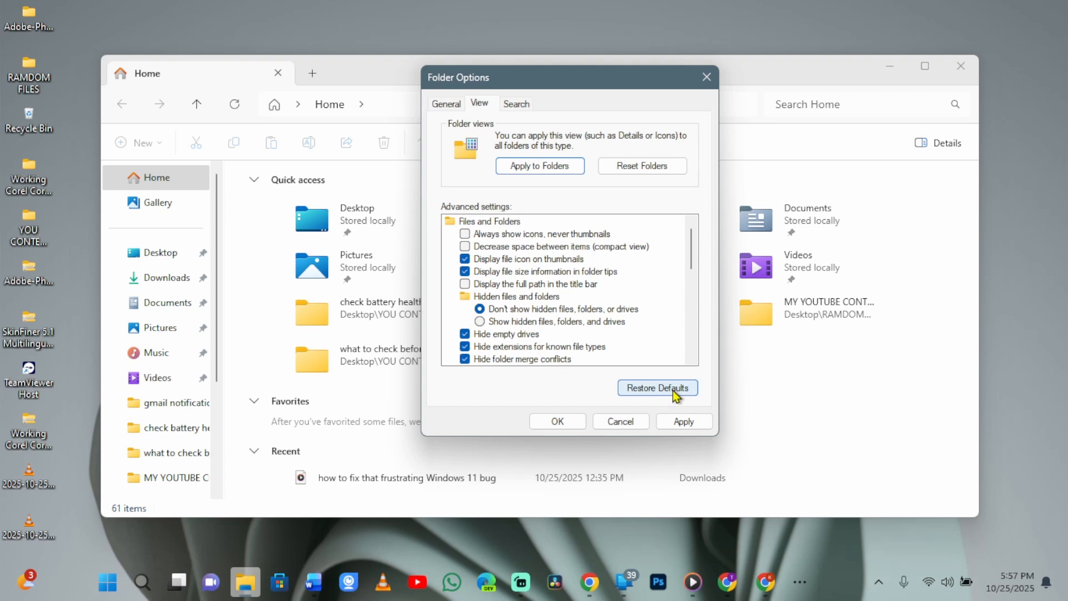
left_click(516, 102)
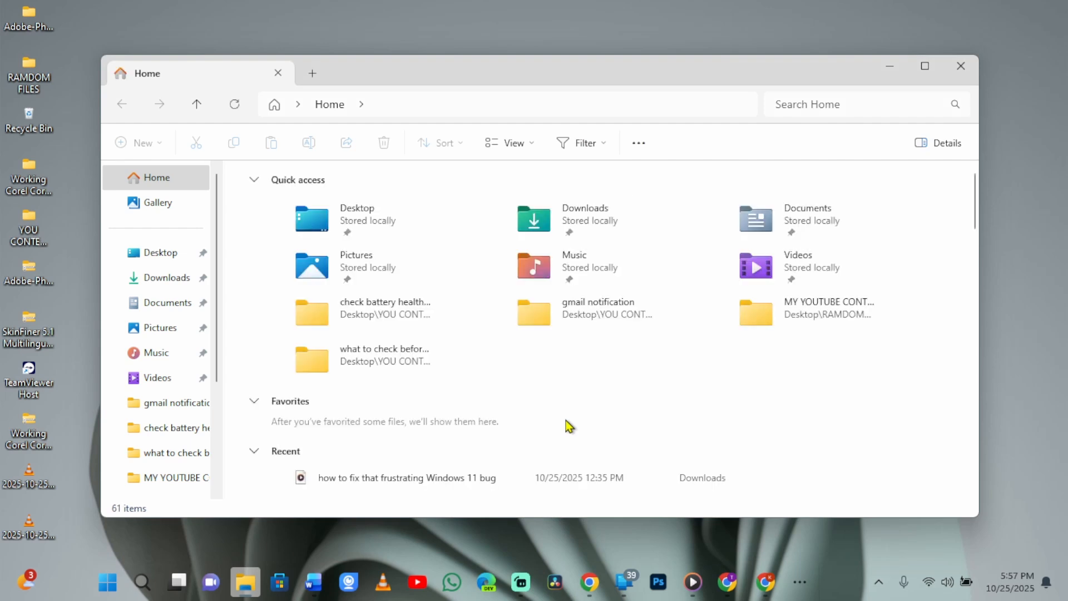
mouse_move(565, 424)
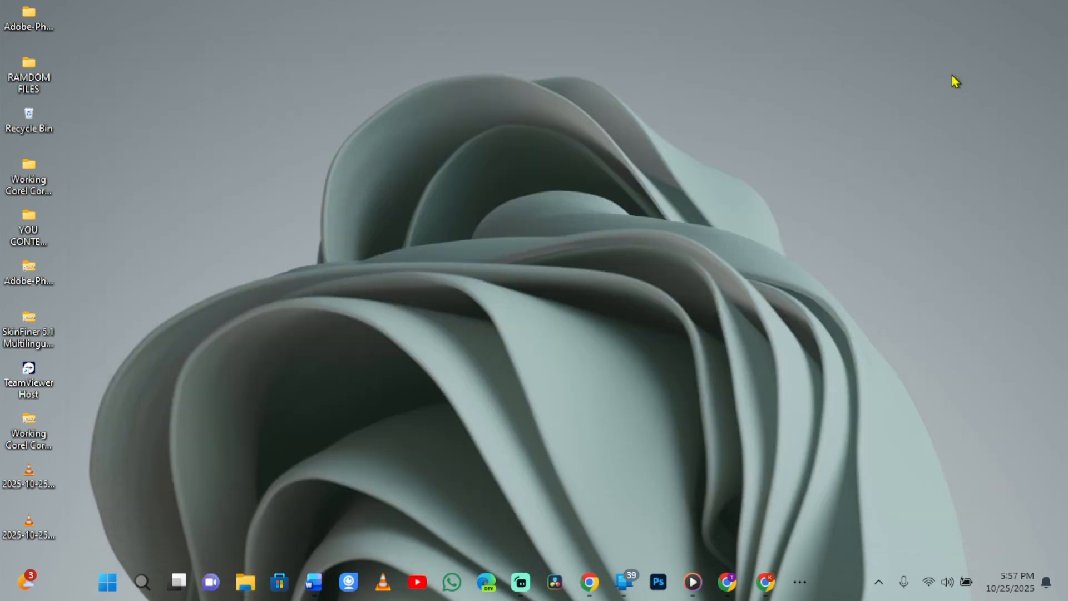
mouse_move(551, 333)
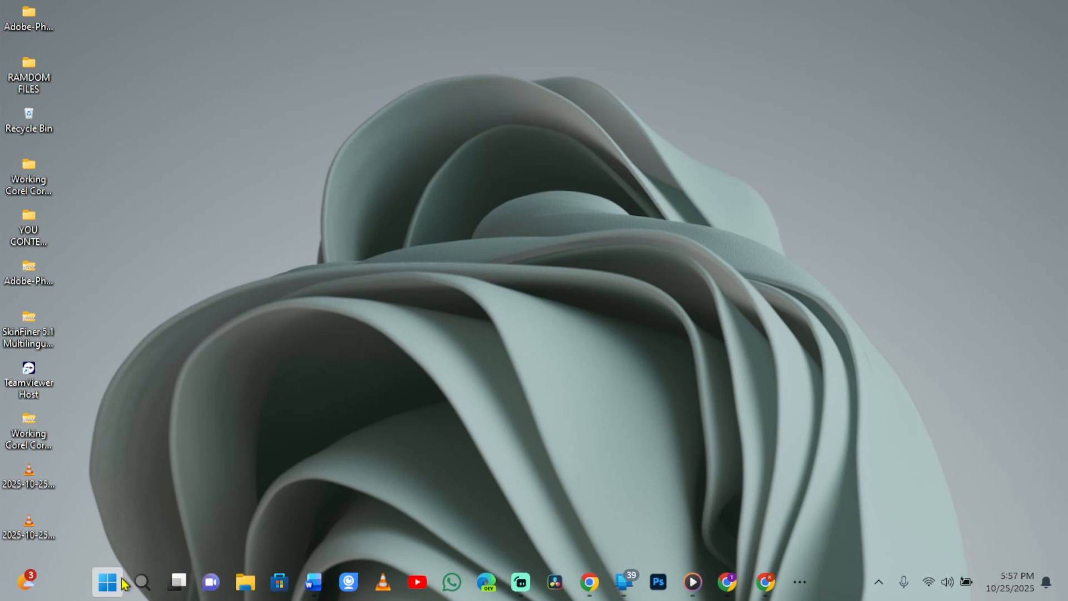
Search the Start menu for 'cmd' to find Command Prompt.
left_click(107, 582)
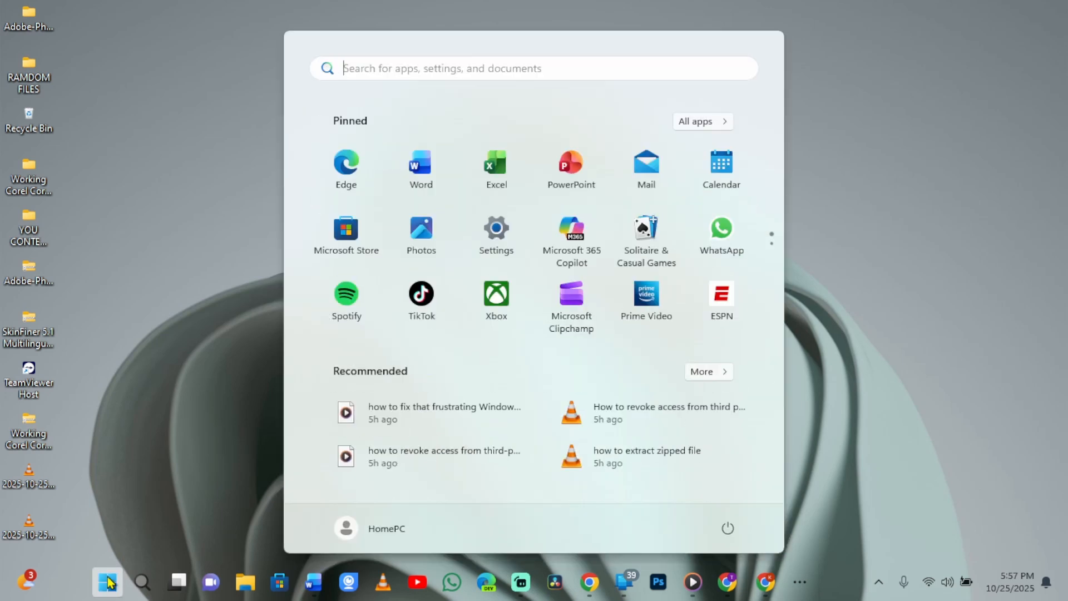
type("cmd")
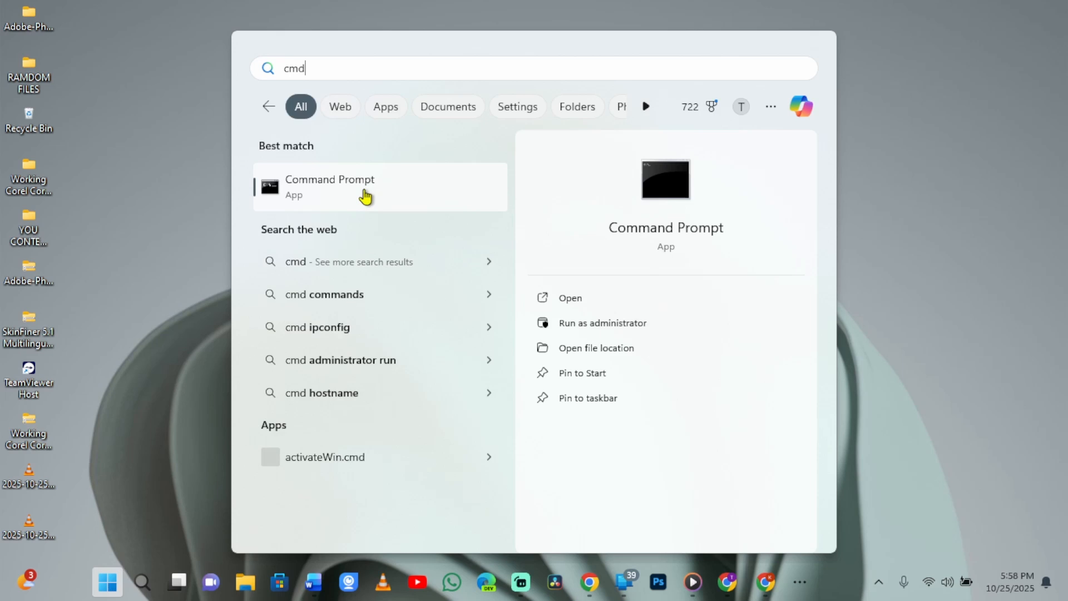
Run Command Prompt as administrator, then close the window.
right_click(329, 187)
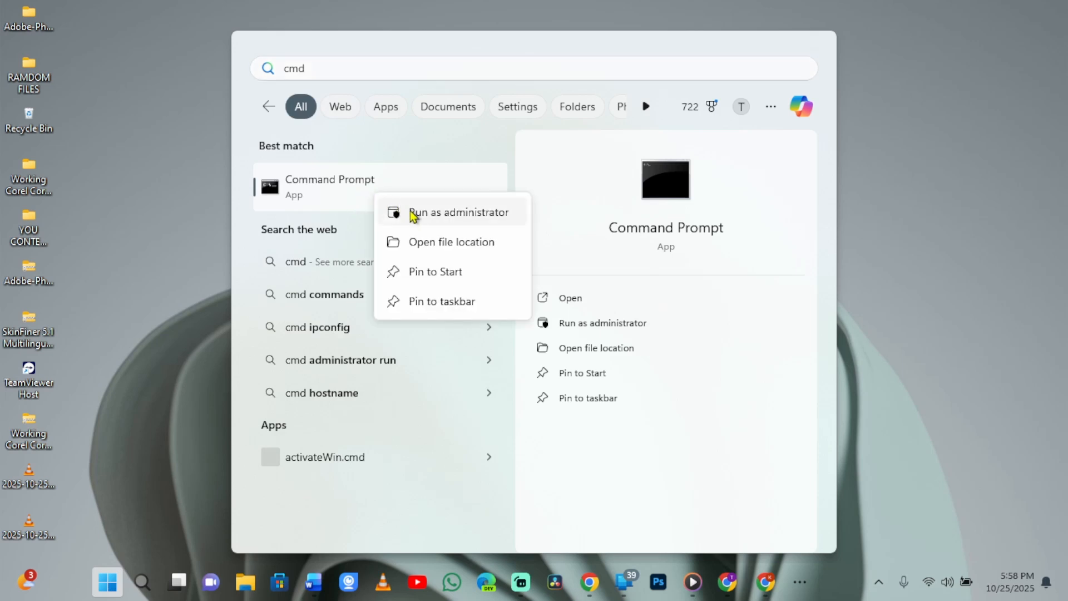
left_click(459, 211)
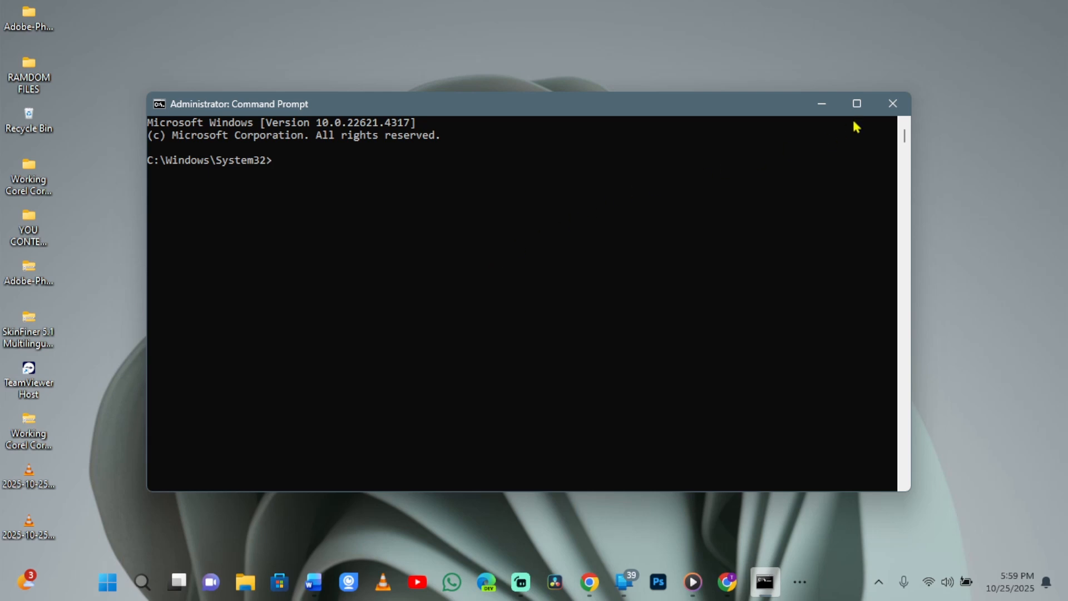
left_click(892, 104)
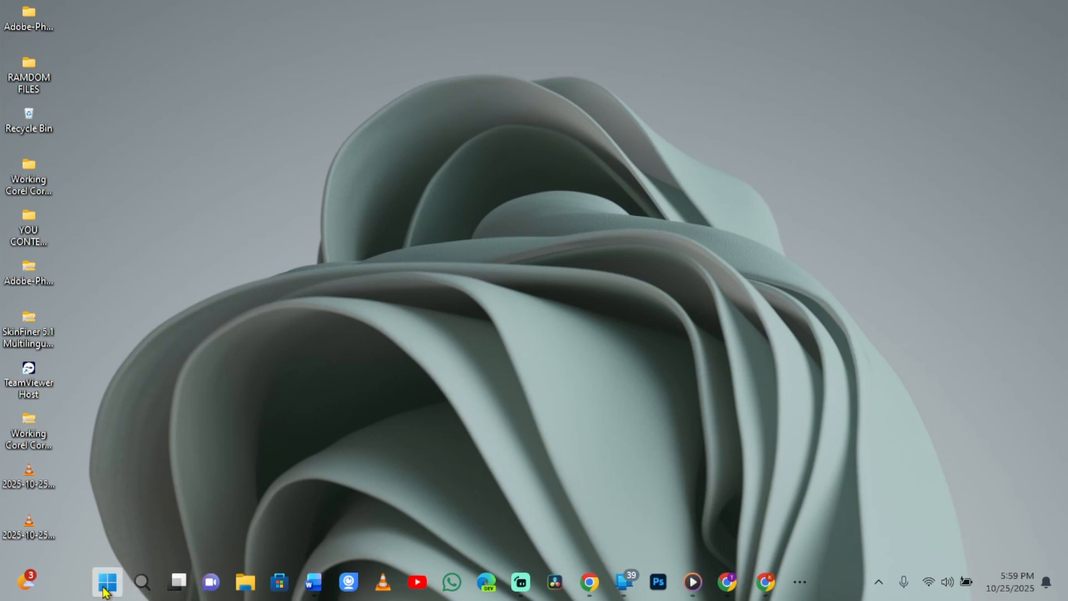
Locate the NVIDIA GeForce 930M under Display adapters in Device Manager.
right_click(106, 582)
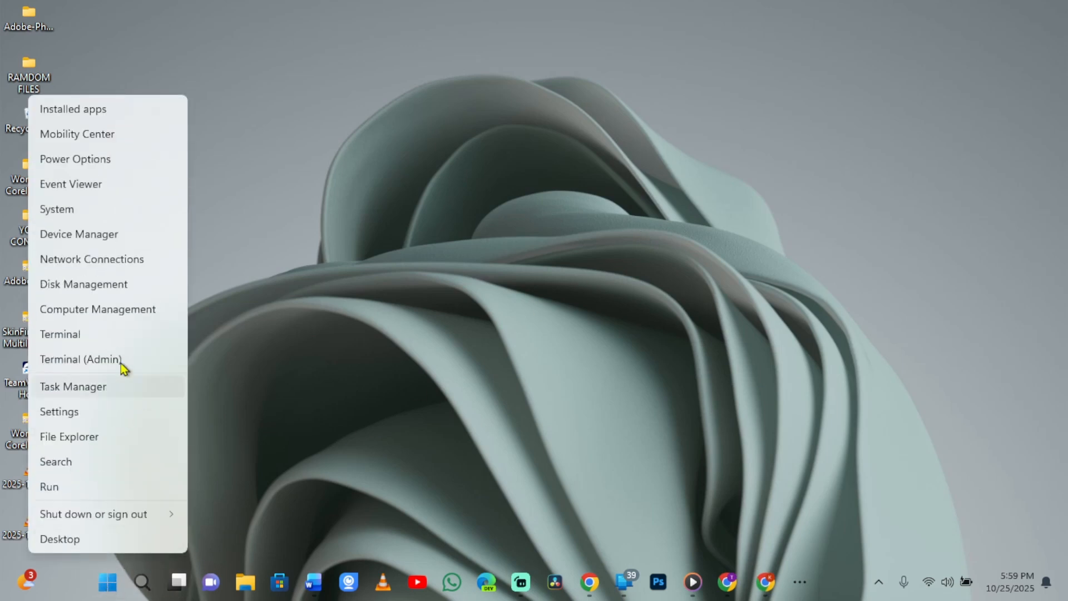
left_click(78, 234)
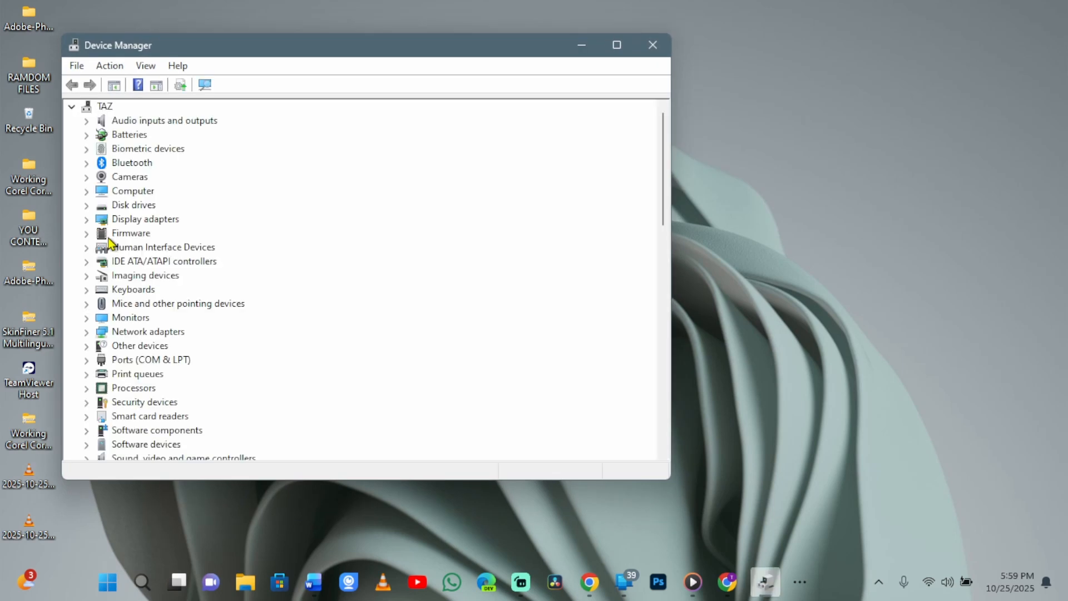
mouse_move(134, 224)
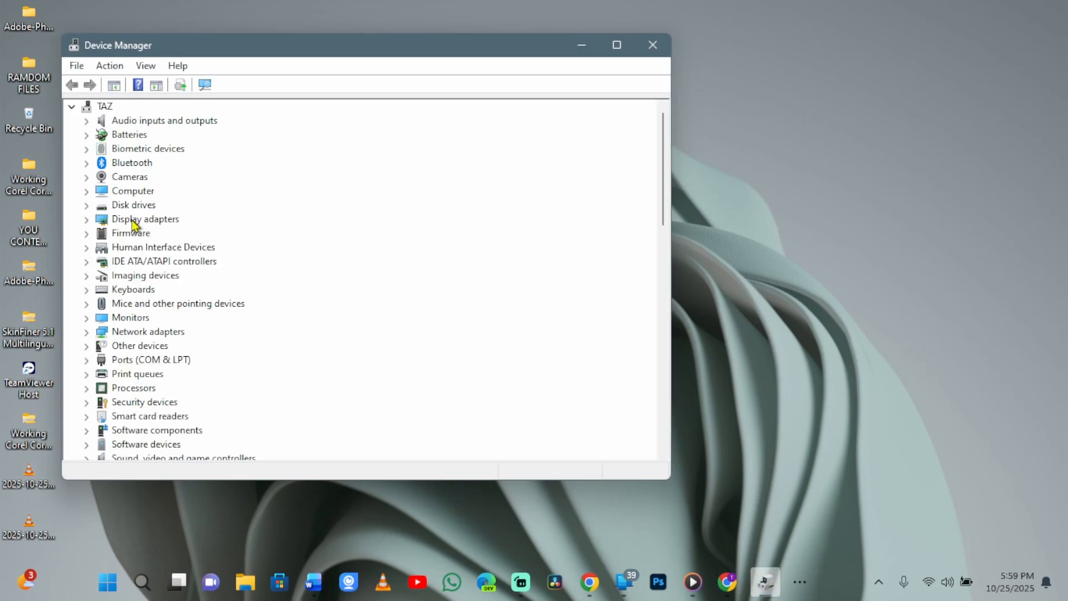
left_click(87, 219)
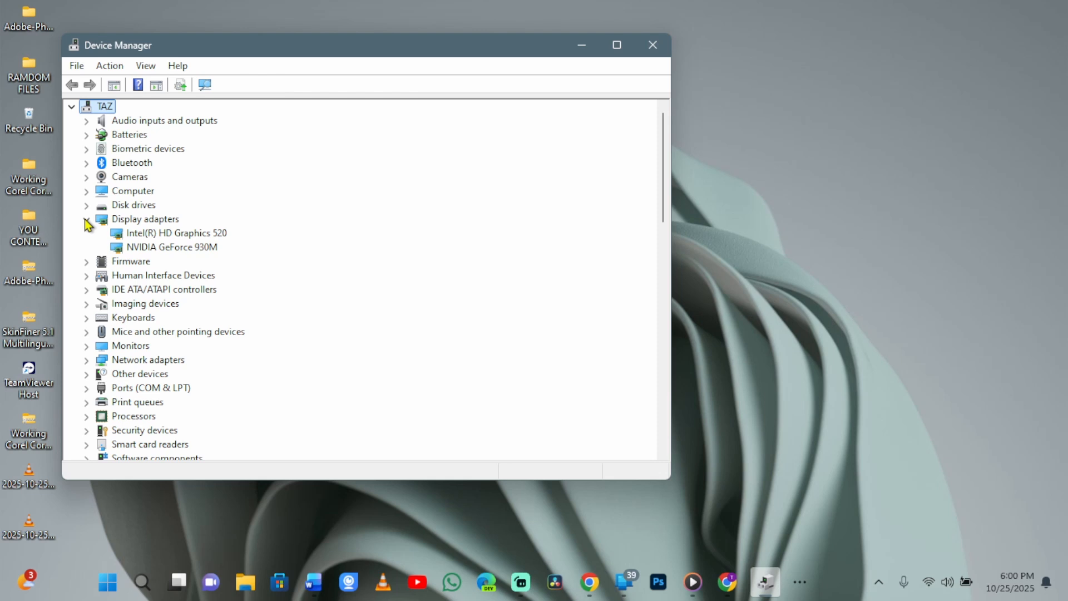
left_click(171, 247)
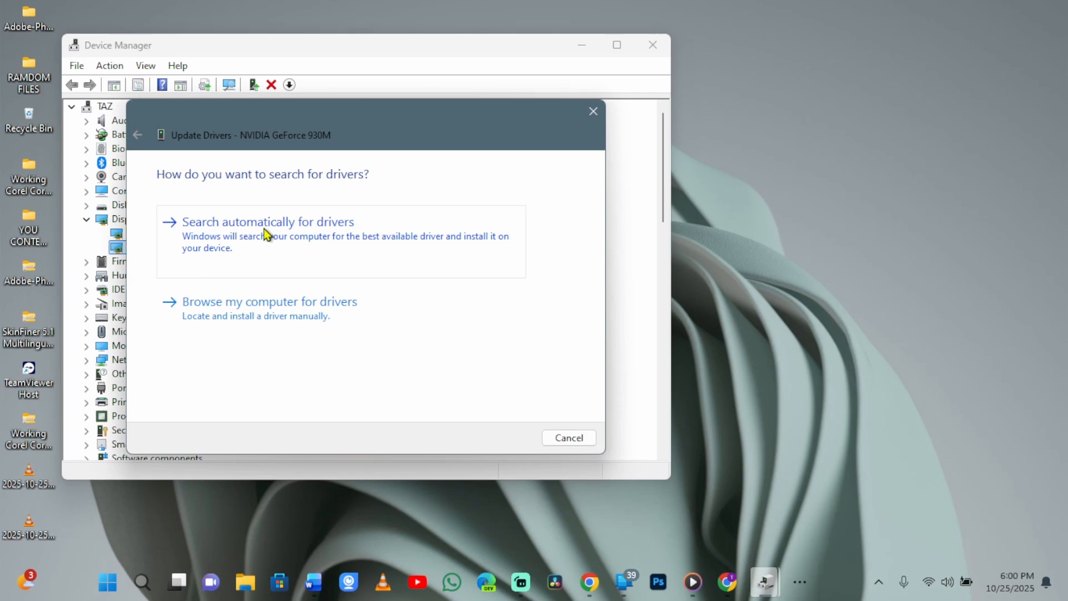
Search automatically for a newer driver, confirm the best one is installed, and exit Device Manager.
left_click(269, 221)
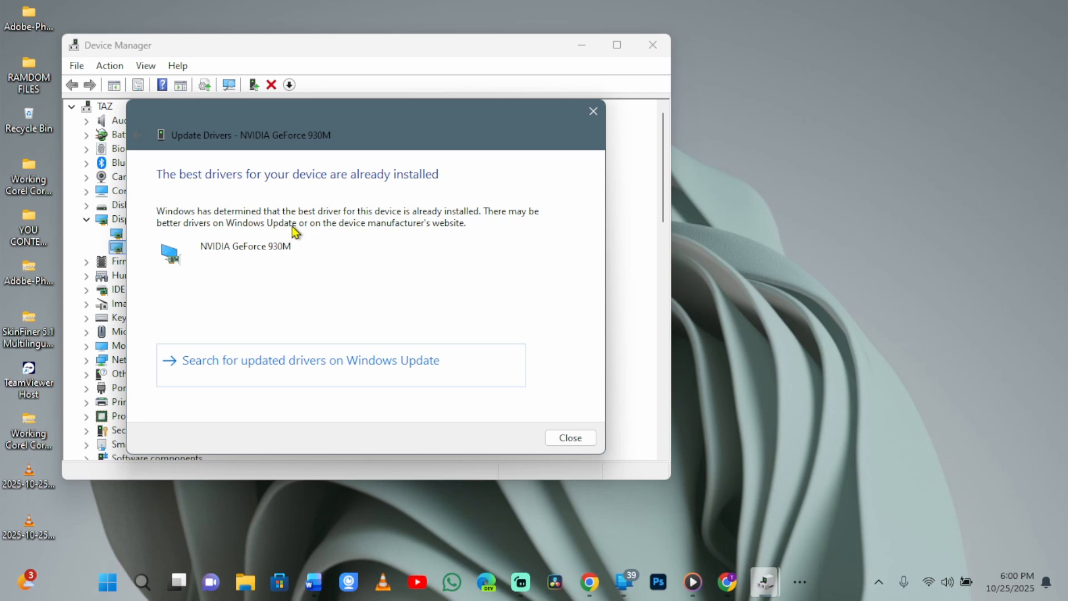
mouse_move(593, 111)
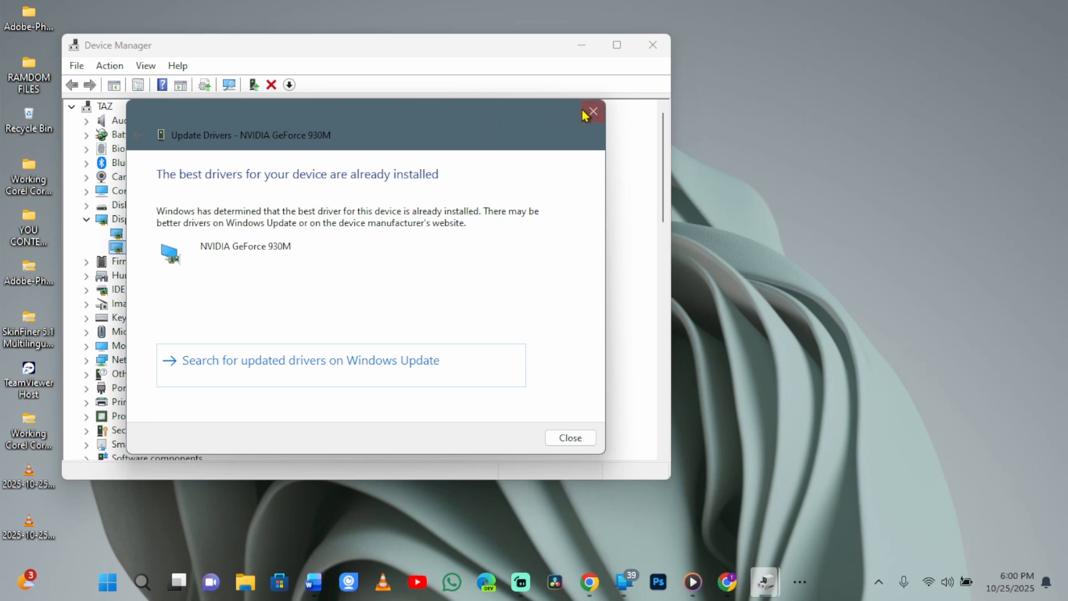
left_click(591, 111)
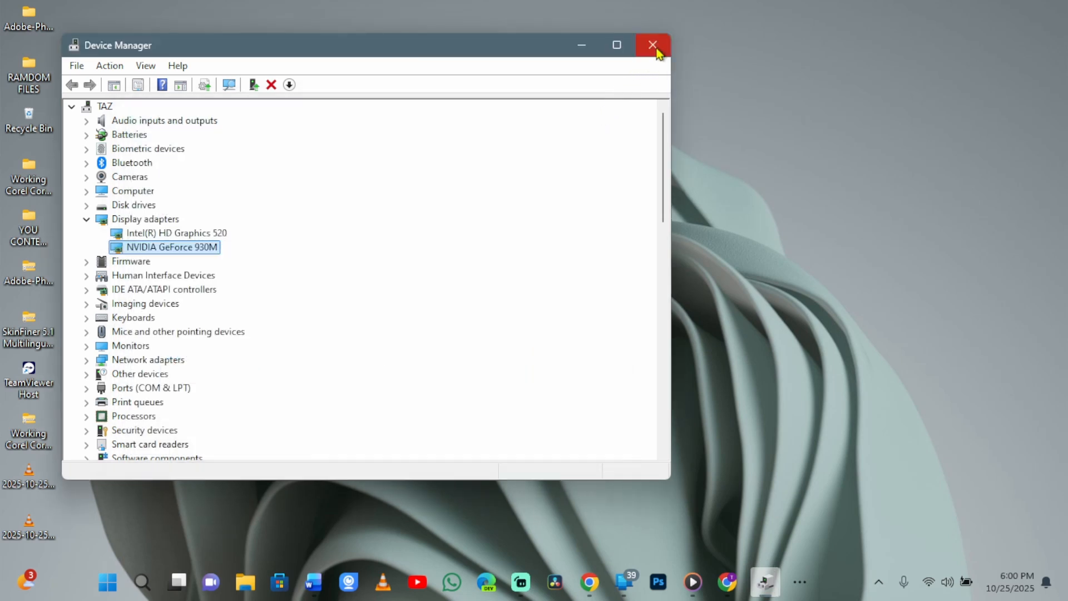
left_click(652, 45)
type("m")
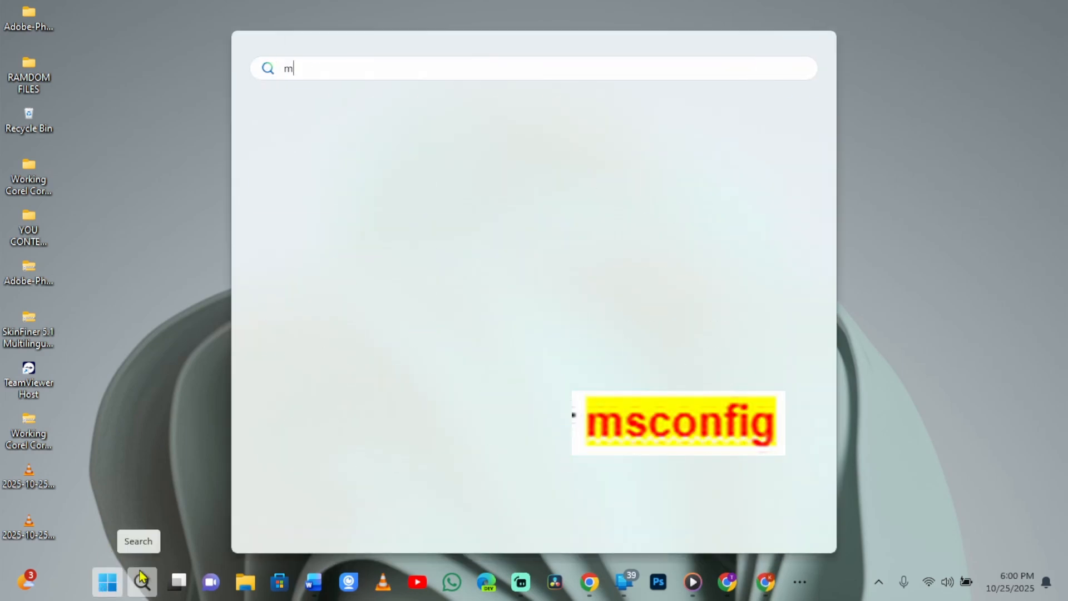
In System Configuration Services, hide all Microsoft services and disable the rest.
type("sci")
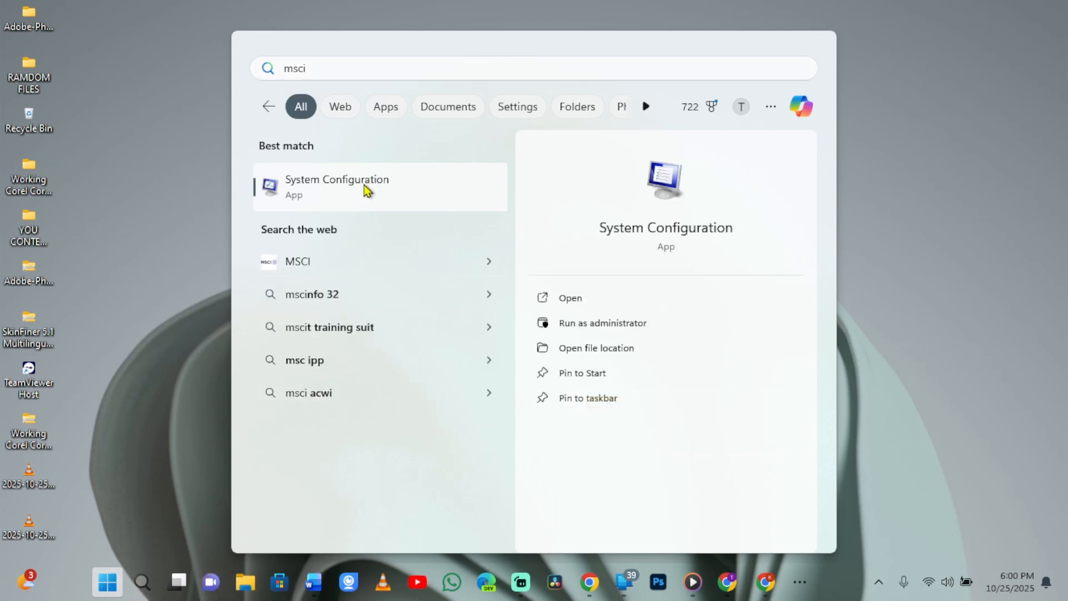
left_click(336, 185)
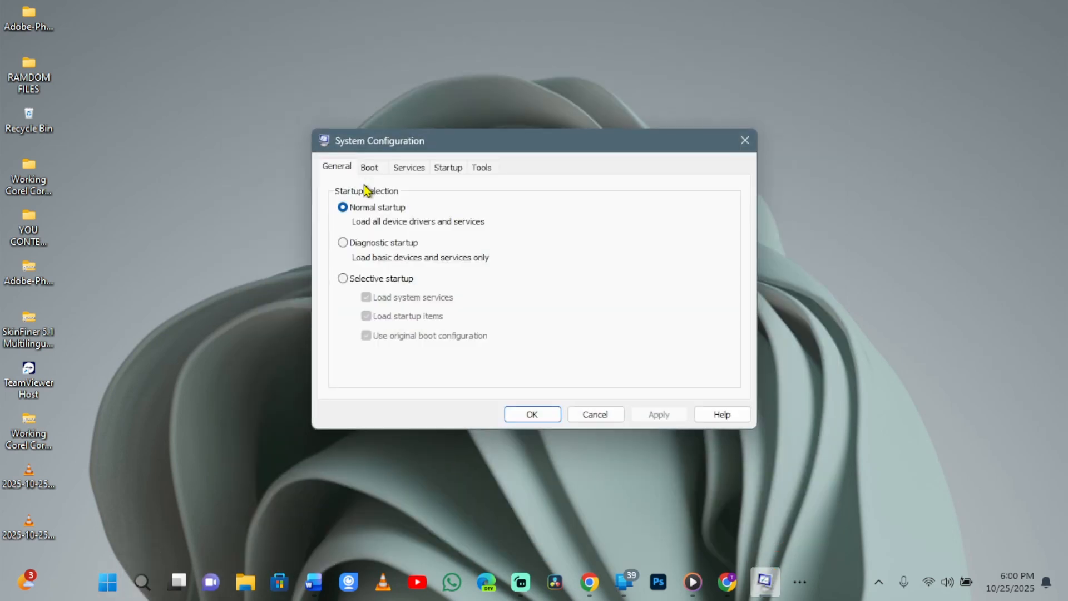
left_click(409, 167)
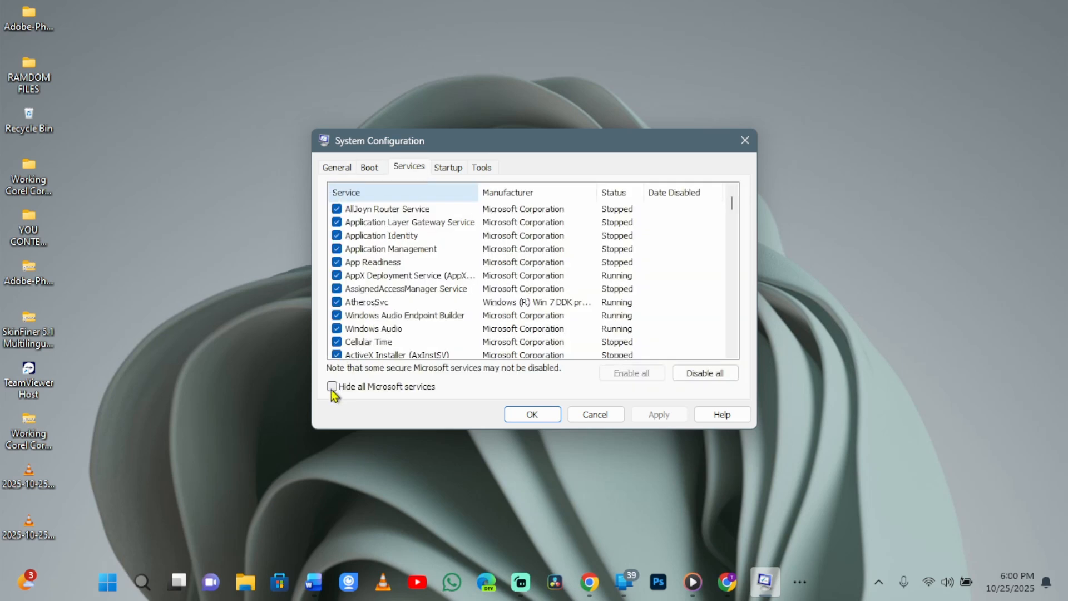
left_click(333, 386)
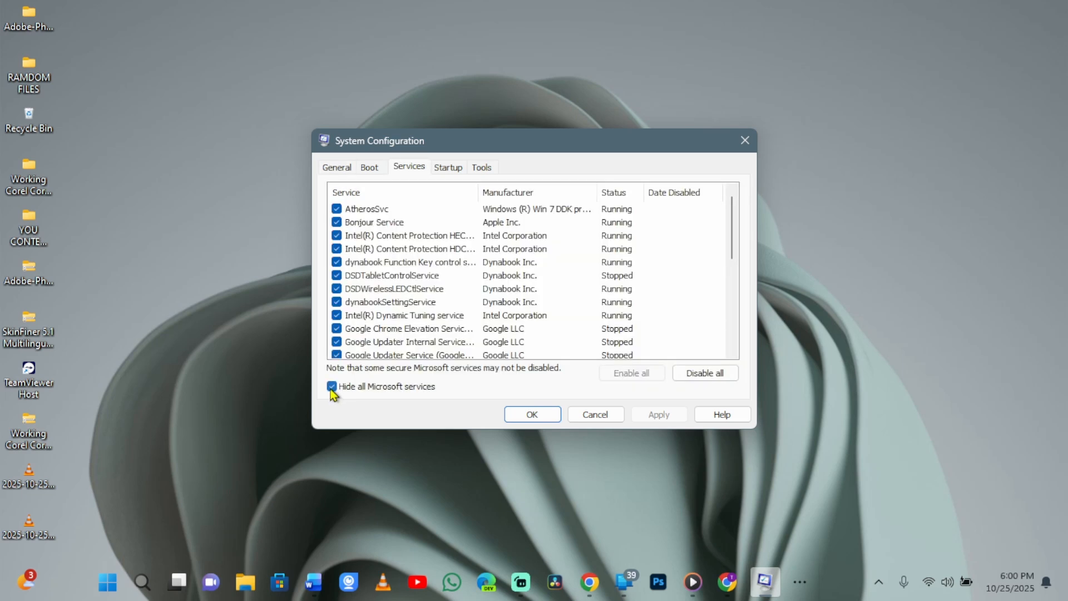
left_click(704, 373)
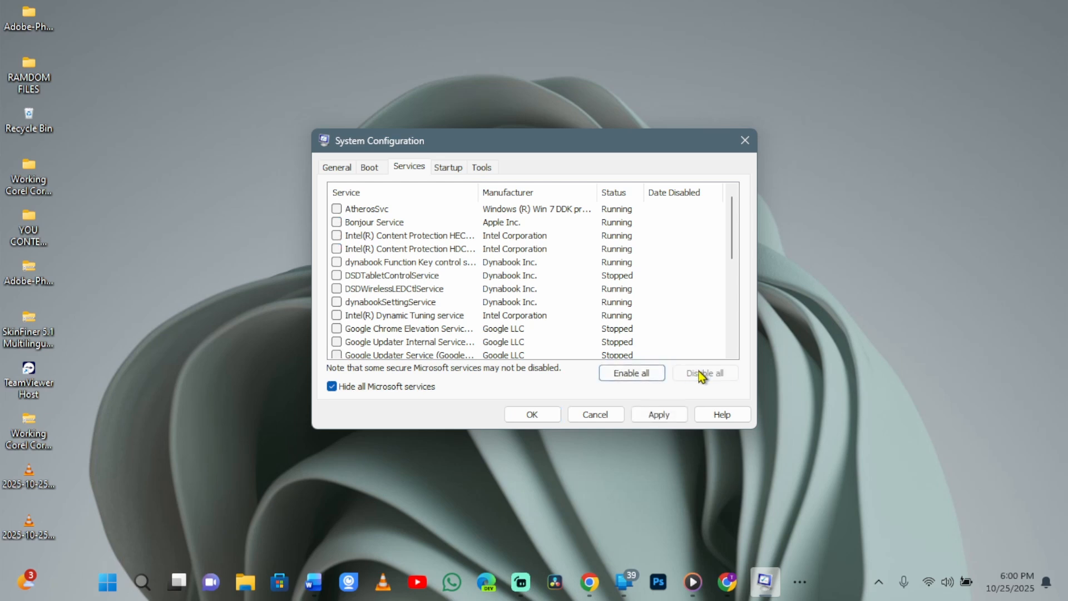
mouse_move(448, 168)
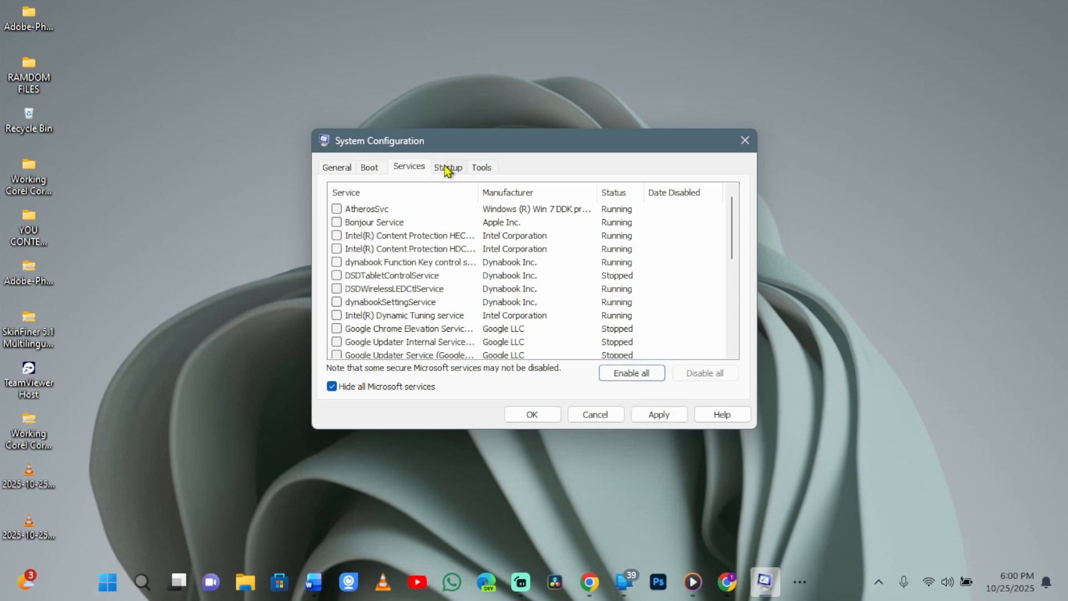
From the Startup tab, bring up the startup apps list in Task Manager.
left_click(447, 167)
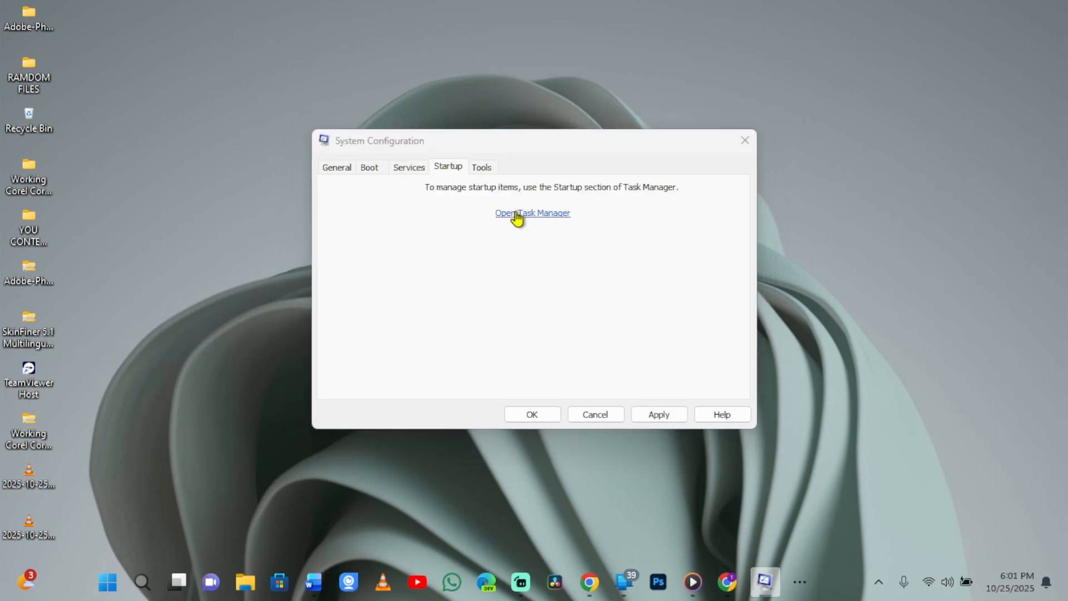
left_click(532, 213)
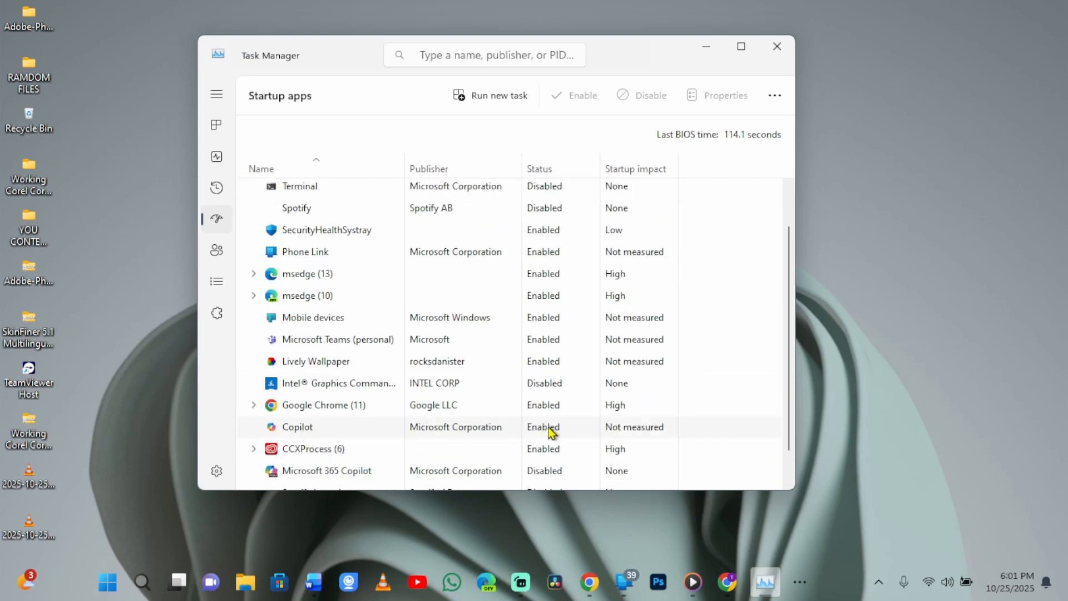
scroll("down", 3)
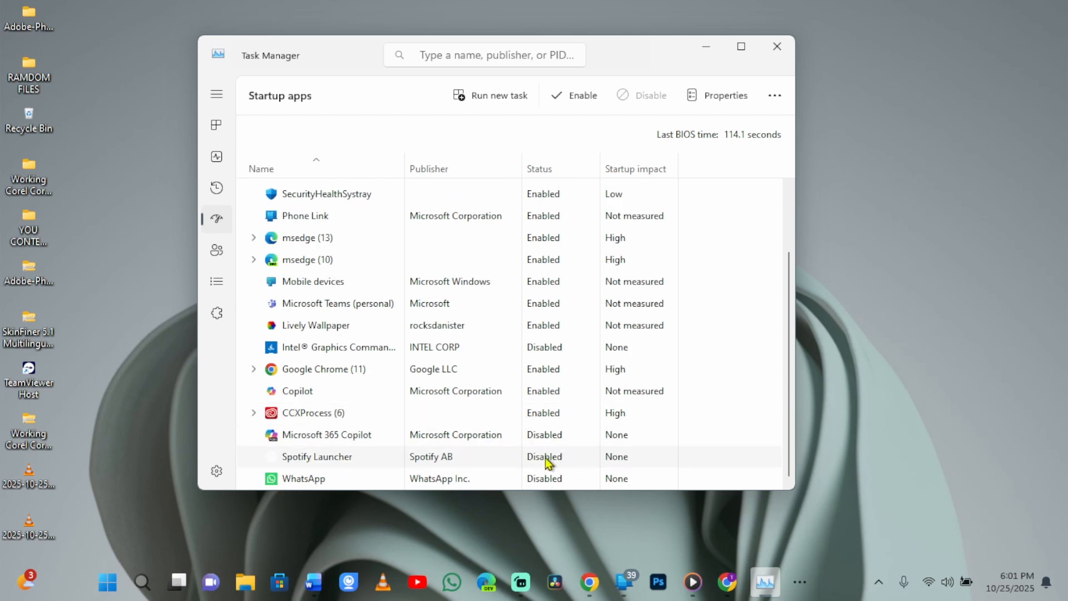
mouse_move(574, 460)
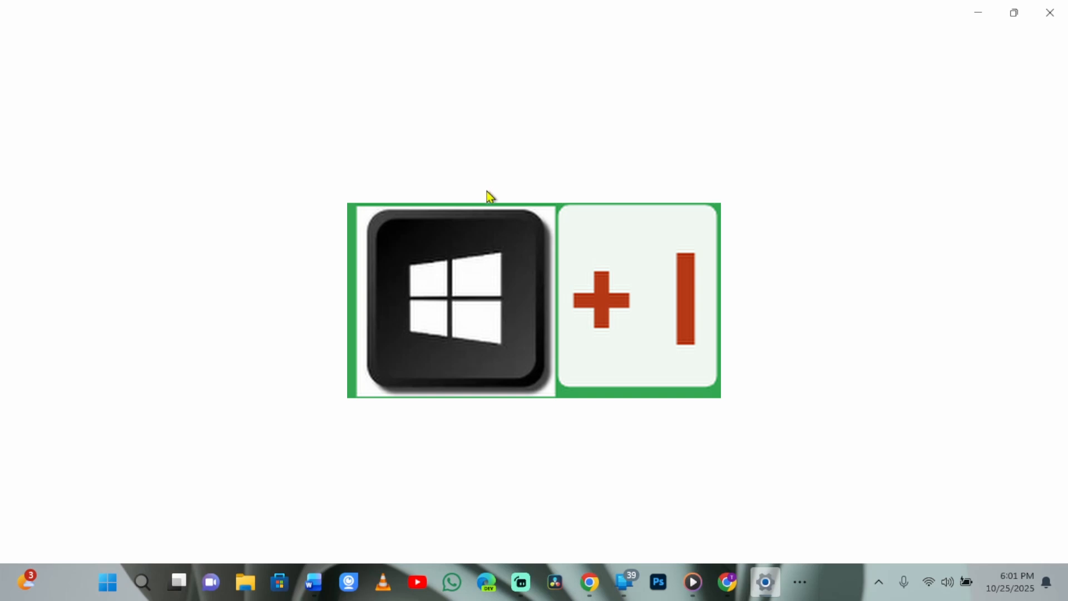
Go to the Windows Update page in Settings to check update status.
key("win+i")
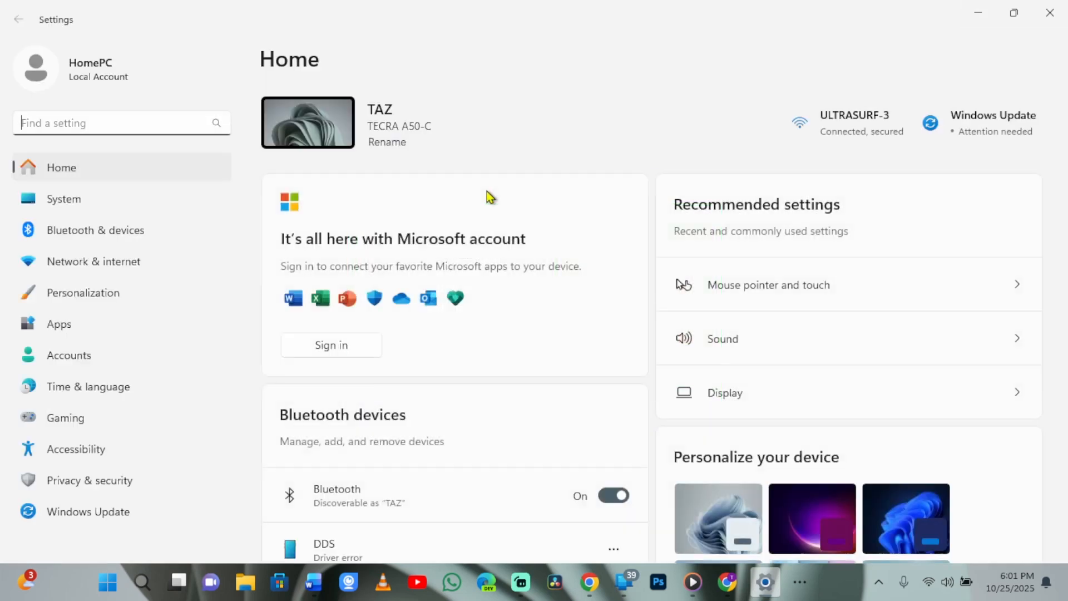
left_click(991, 123)
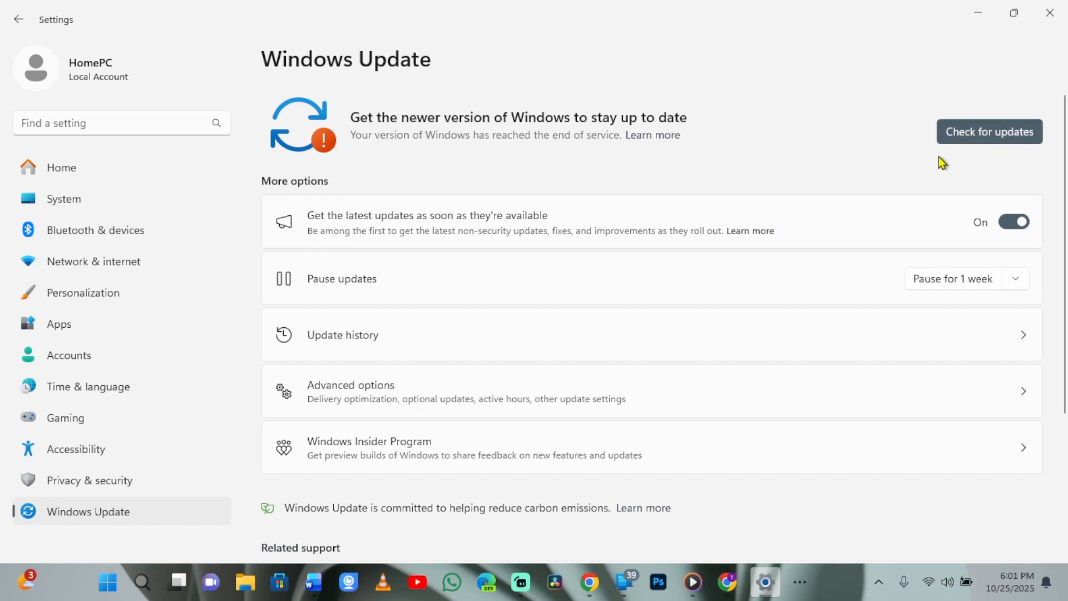
mouse_move(930, 159)
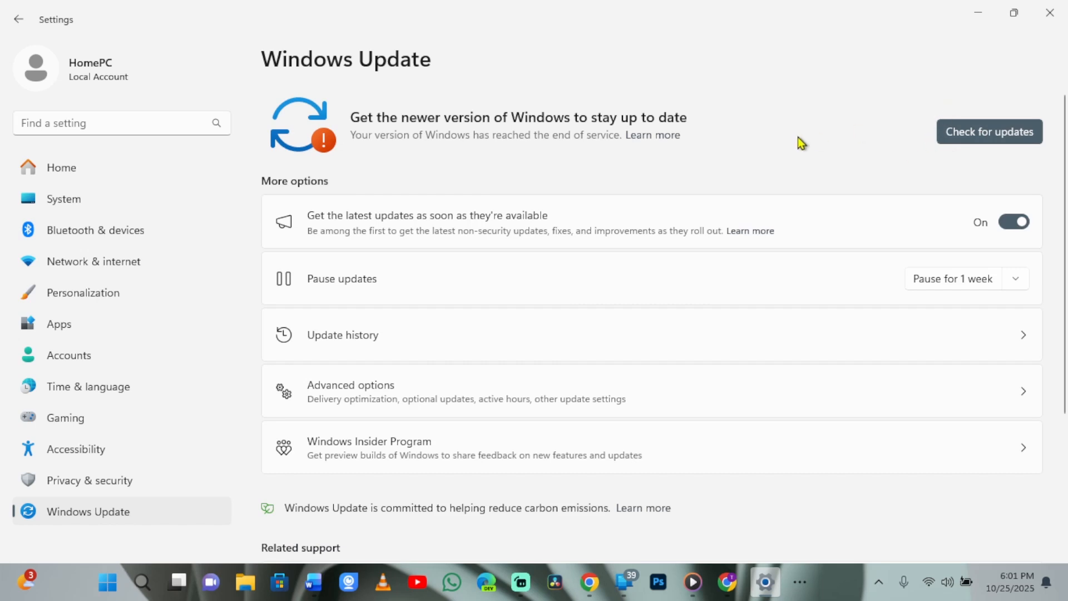
mouse_move(936, 54)
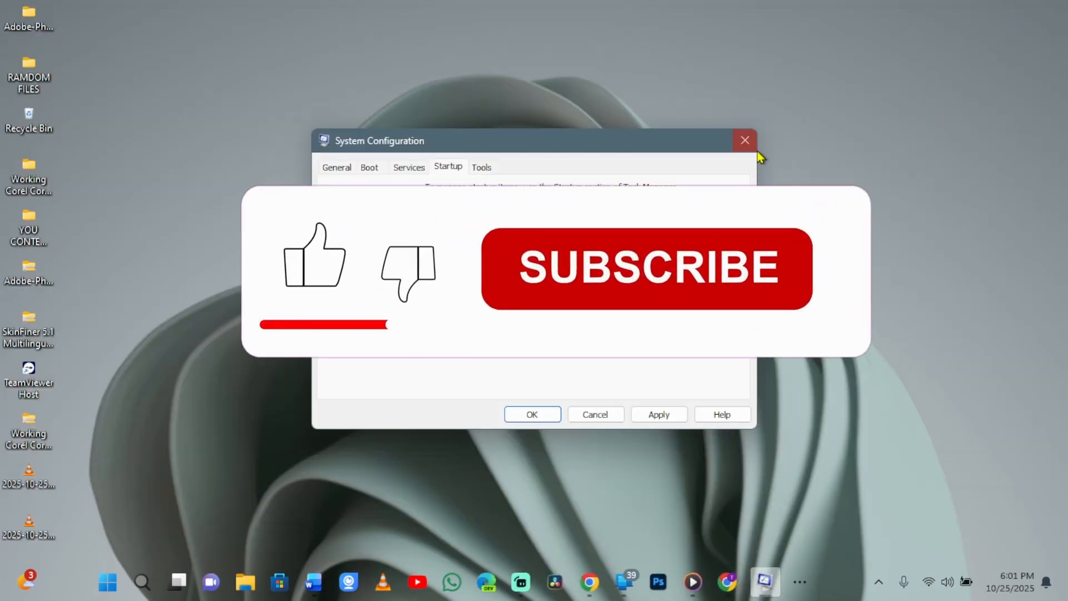
Close System Configuration, leaving the desktop showing.
left_click(744, 140)
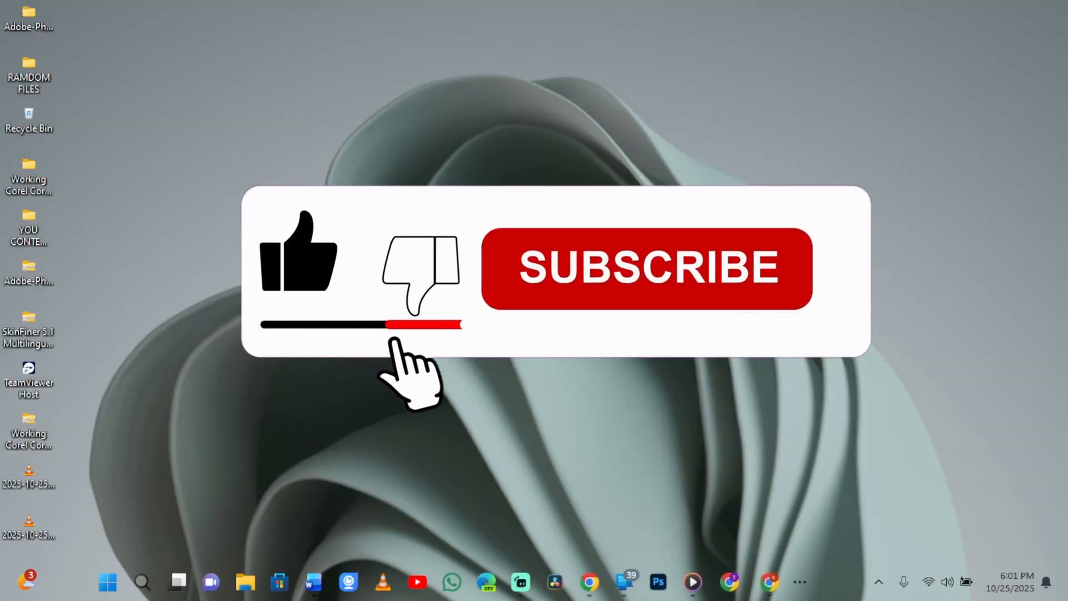
left_click(645, 266)
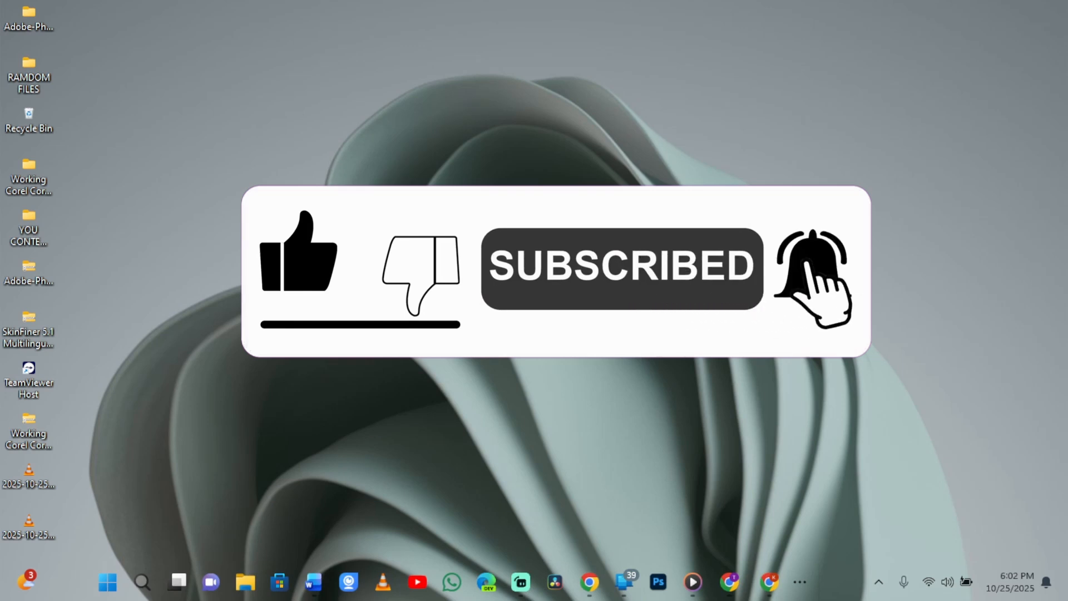